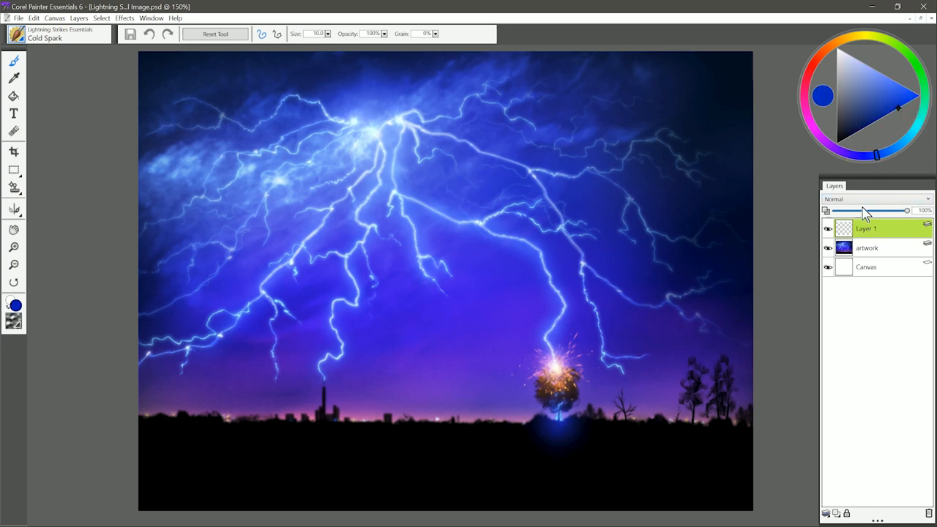
Switch Layer 1's composite method from Normal to Screen
{"action": "left_click", "coordinate": [875, 199]}
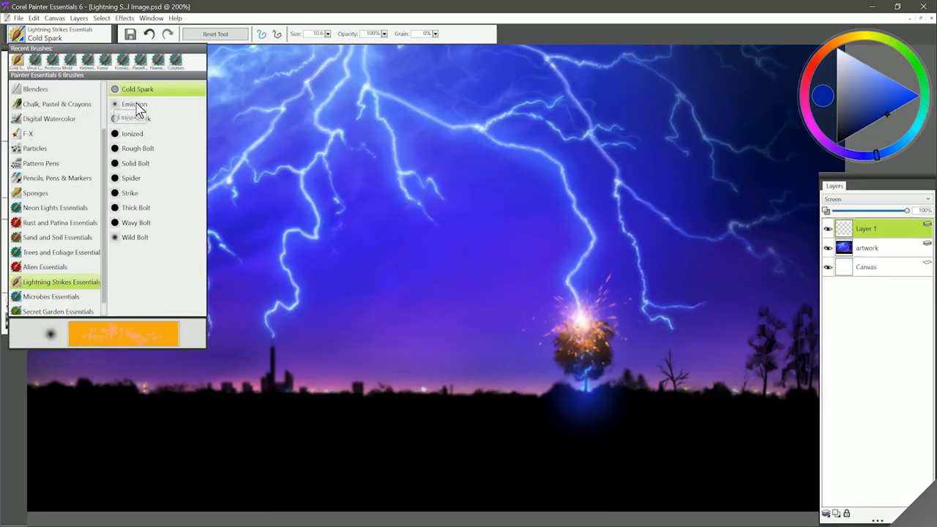
Paint a glowing blue Emission brush burst in the upper-right sky
{"action": "left_click", "coordinate": [134, 104]}
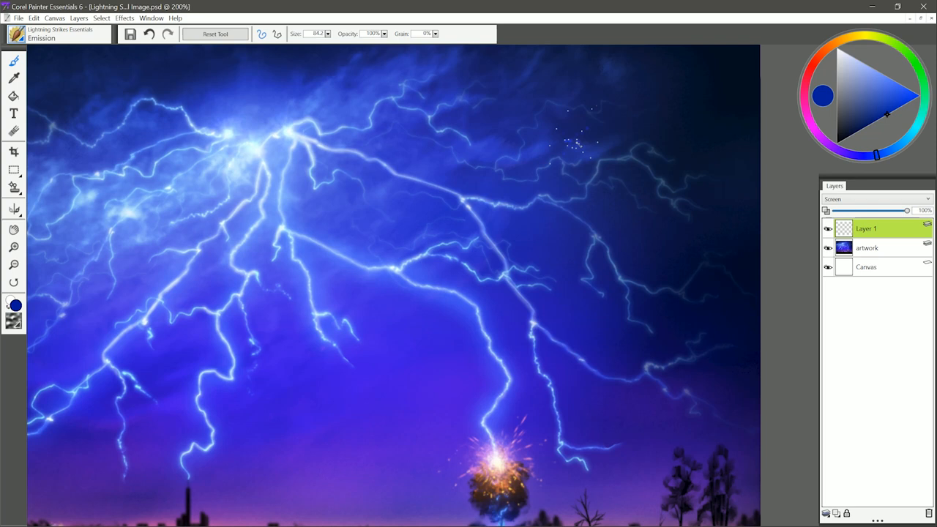
{"action": "left_click", "coordinate": [578, 139]}
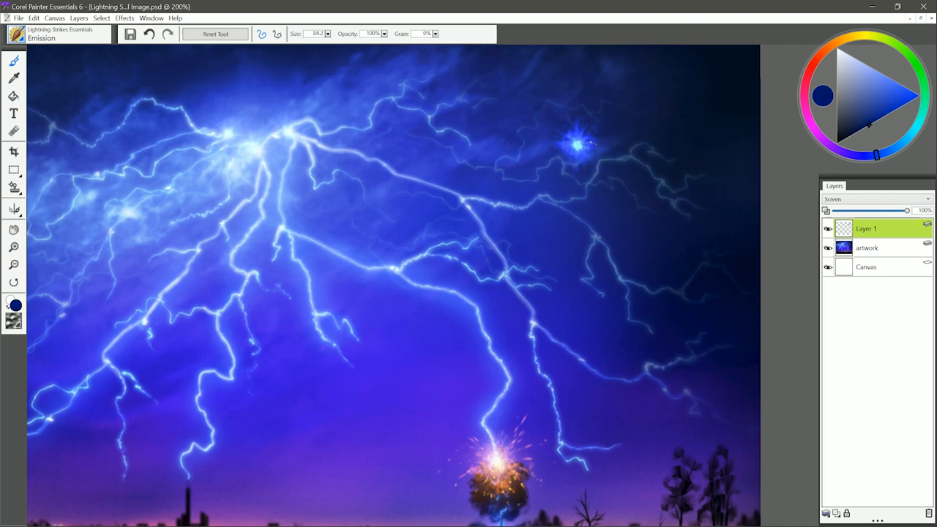
{"action": "left_click", "coordinate": [578, 146]}
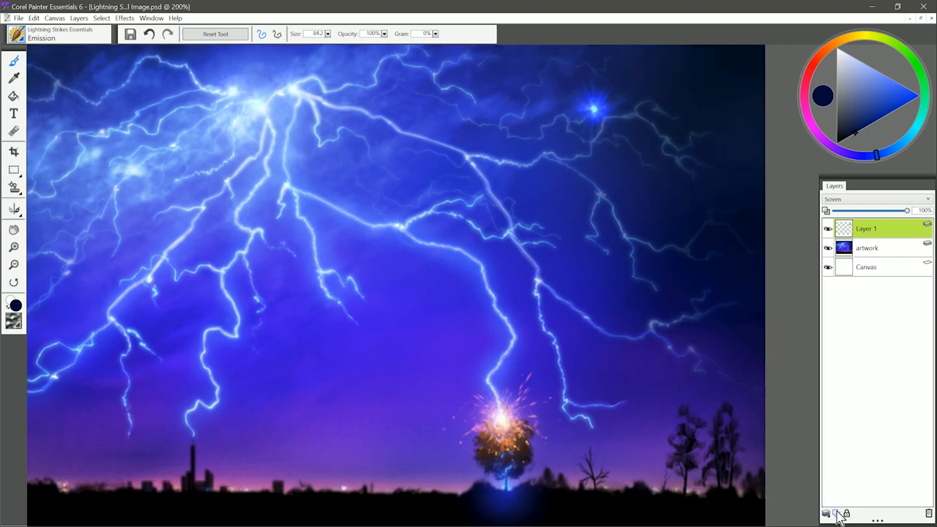
Add Screen-mode Layer 2 and draw a Rough Bolt from the emission point to the horizon
{"action": "left_click", "coordinate": [875, 199]}
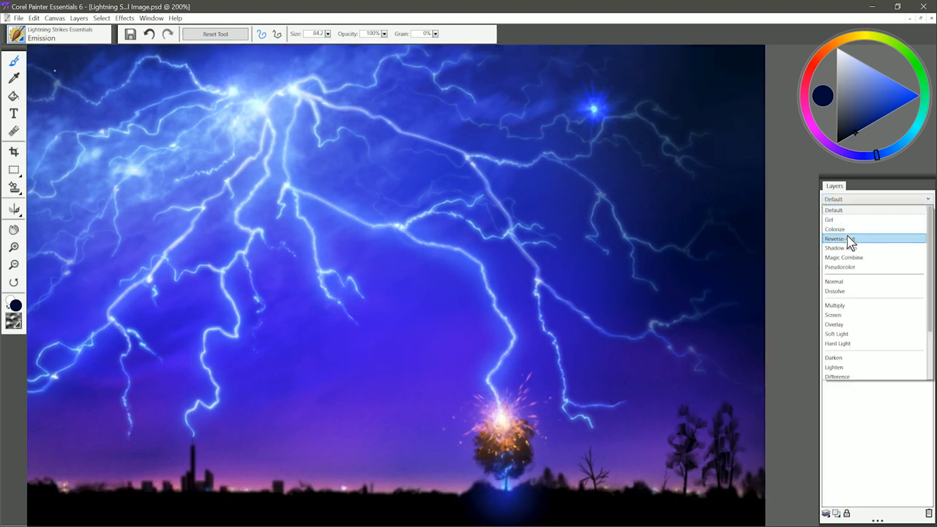
{"action": "left_click", "coordinate": [833, 315]}
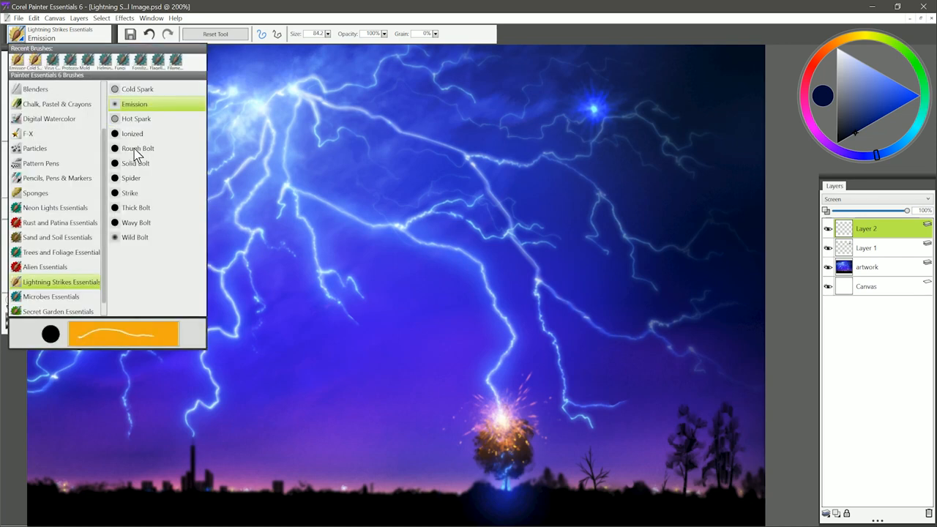
{"action": "left_click", "coordinate": [137, 148]}
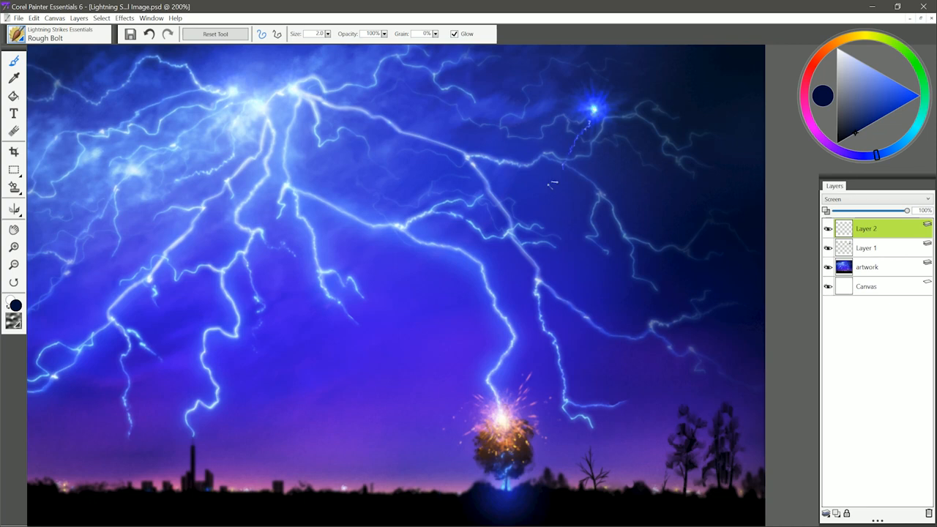
{"action": "left_click_drag", "start_coordinate": [564, 172], "coordinate": [370, 487]}
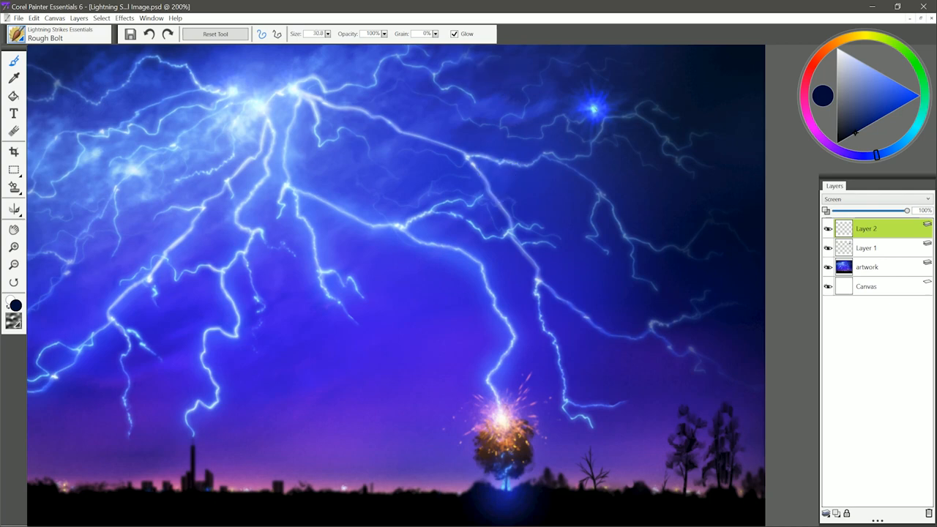
{"action": "left_click_drag", "start_coordinate": [594, 110], "coordinate": [377, 461]}
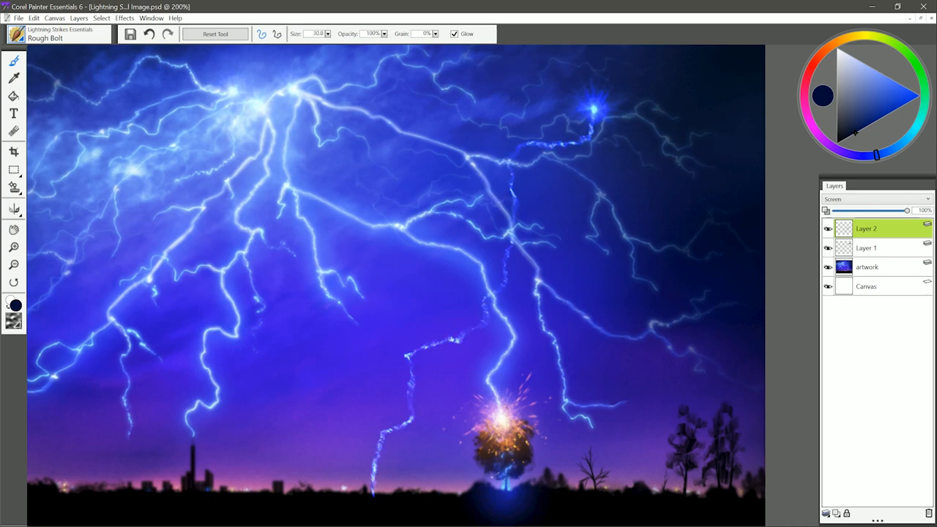
Try Solid Bolt and Spider bolt strokes from the emission point toward the ground
{"action": "left_click", "coordinate": [58, 34]}
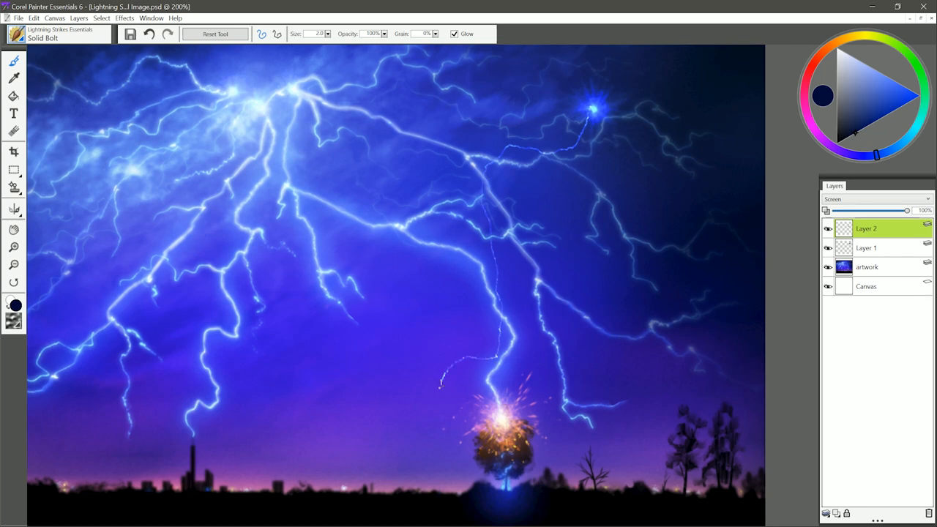
{"action": "left_click_drag", "start_coordinate": [440, 381], "coordinate": [373, 479]}
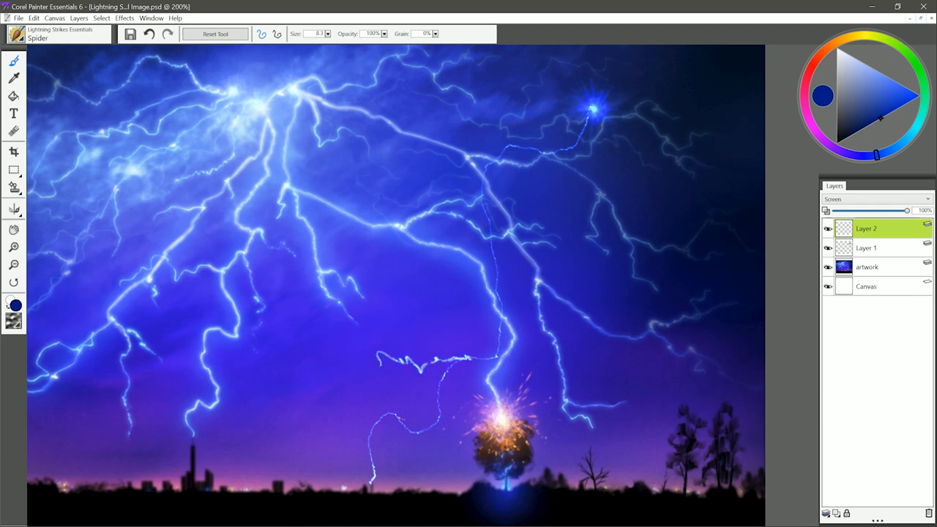
{"action": "left_click_drag", "start_coordinate": [337, 411], "coordinate": [407, 417]}
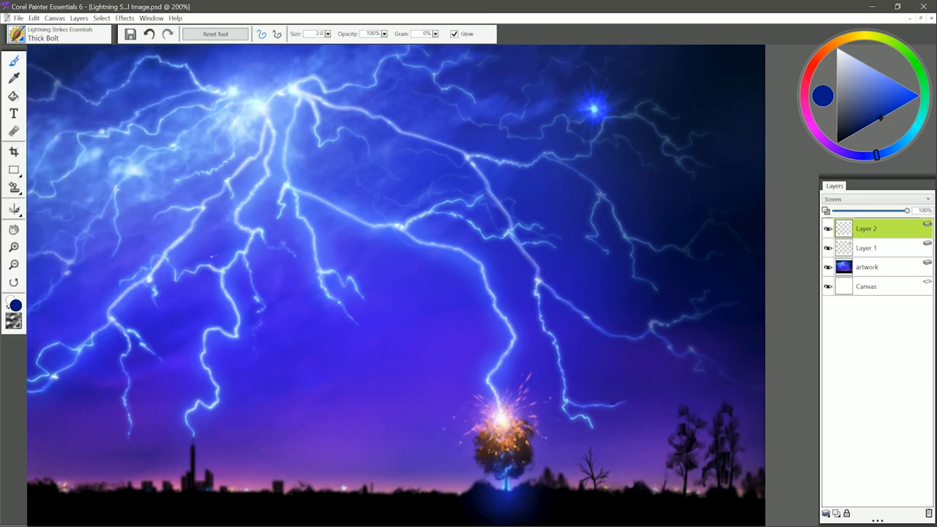
Test a Thick Bolt stroke down to the ground, then a Wavy Bolt stroke
{"action": "left_click_drag", "start_coordinate": [593, 110], "coordinate": [502, 307]}
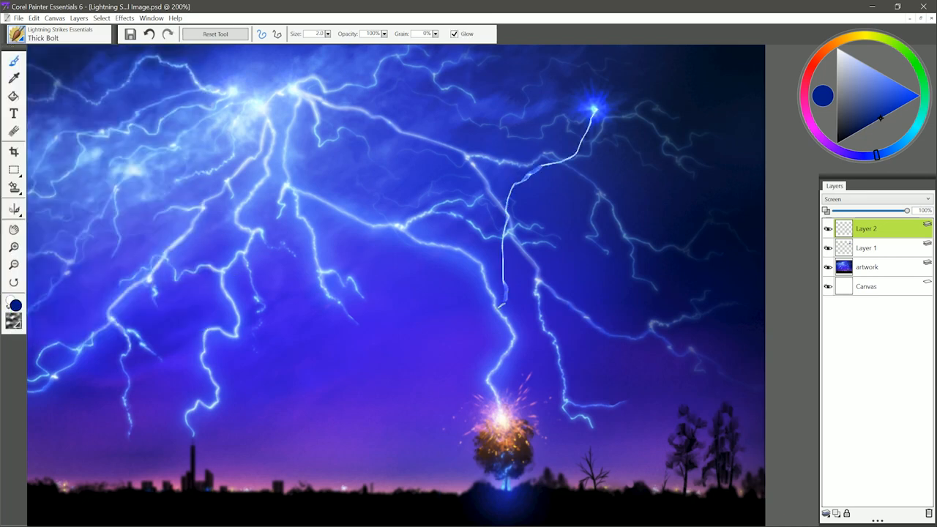
{"action": "left_click_drag", "start_coordinate": [505, 293], "coordinate": [374, 480]}
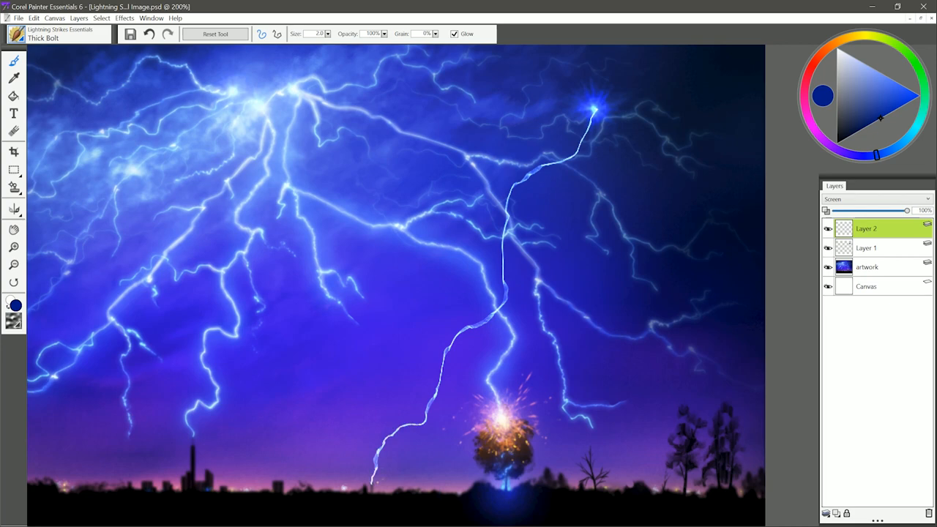
{"action": "left_click", "coordinate": [58, 34]}
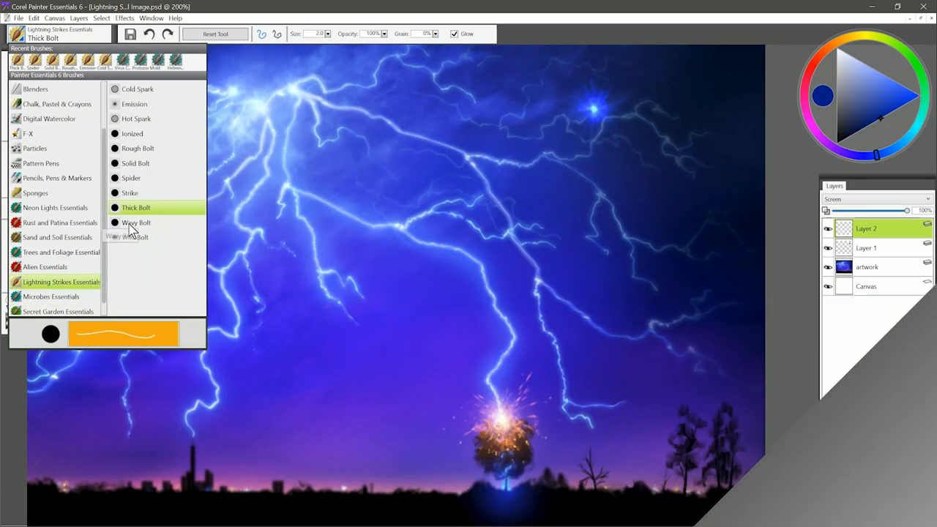
{"action": "left_click", "coordinate": [136, 223]}
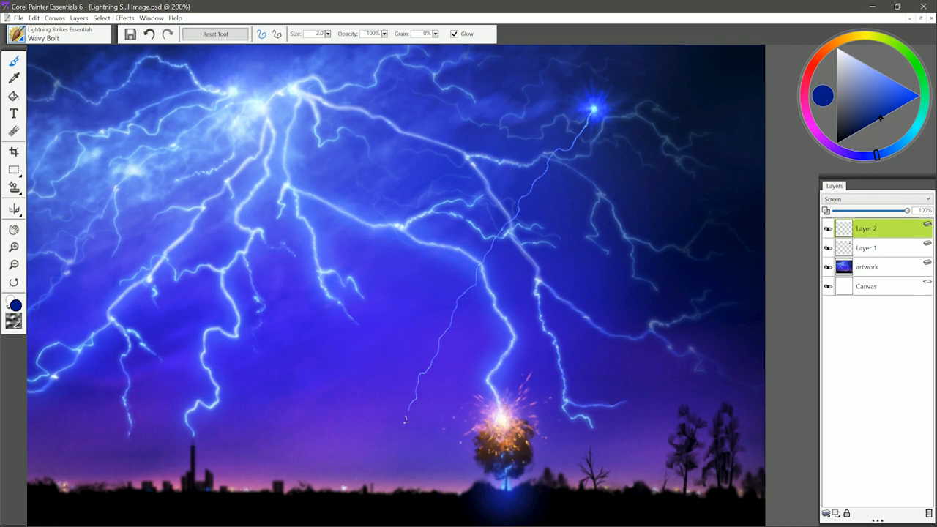
{"action": "left_click_drag", "start_coordinate": [406, 414], "coordinate": [378, 489]}
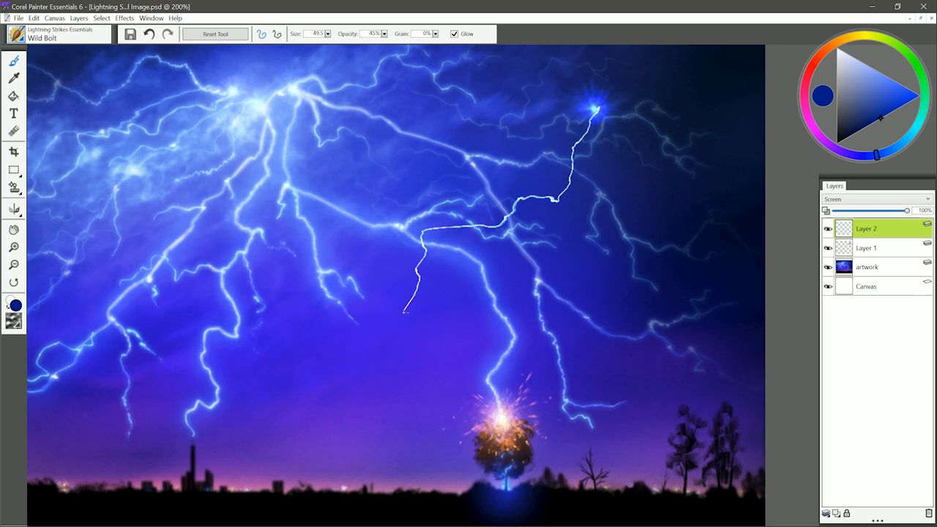
Draw a Wild Bolt from the upper-right emission point partway down the sky
{"action": "left_click_drag", "start_coordinate": [410, 304], "coordinate": [238, 502]}
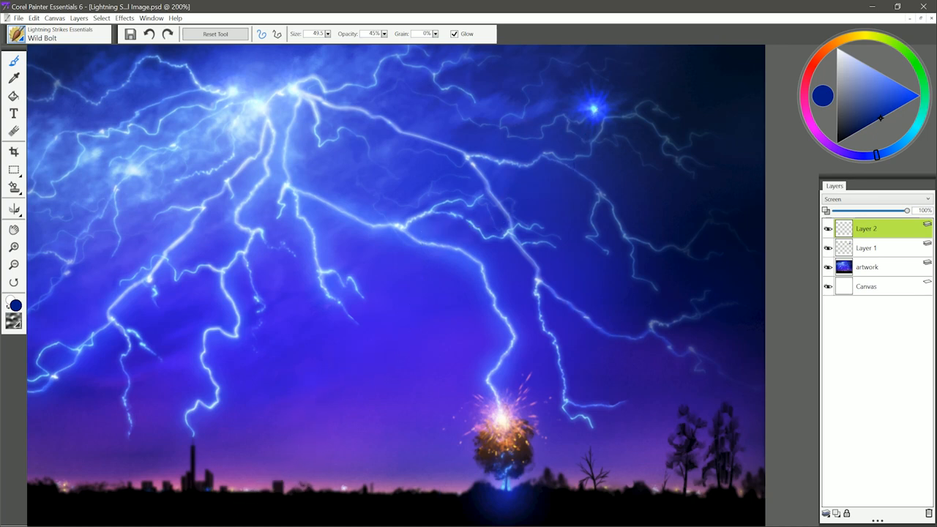
{"action": "left_click_drag", "start_coordinate": [468, 264], "coordinate": [597, 110]}
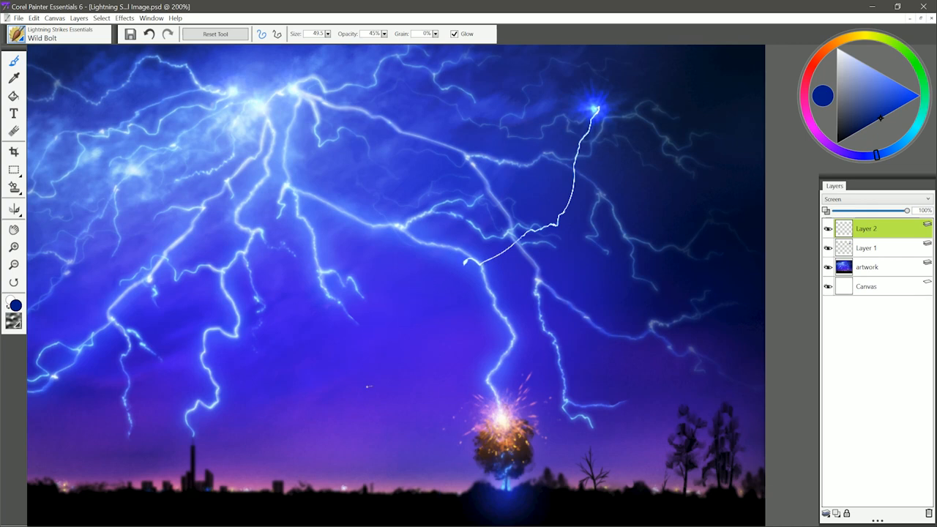
{"action": "left_click_drag", "start_coordinate": [465, 263], "coordinate": [396, 406]}
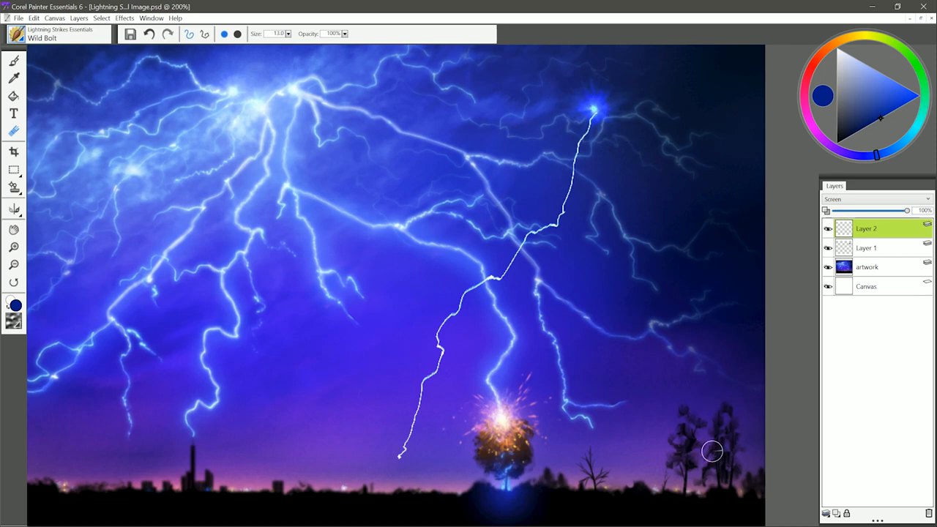
Stretch Layer 2's bolt down to the skyline with the Transform tool and commit
{"action": "left_click", "coordinate": [14, 170]}
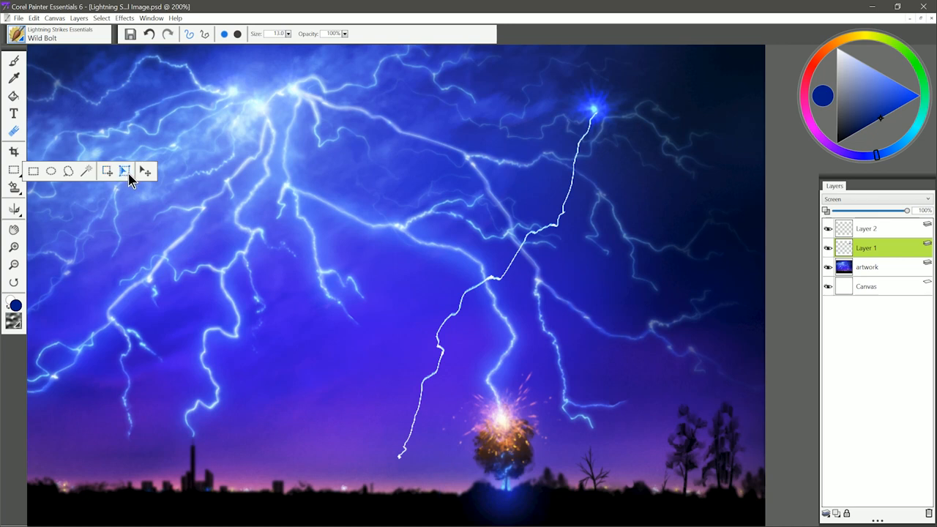
{"action": "left_click", "coordinate": [145, 171]}
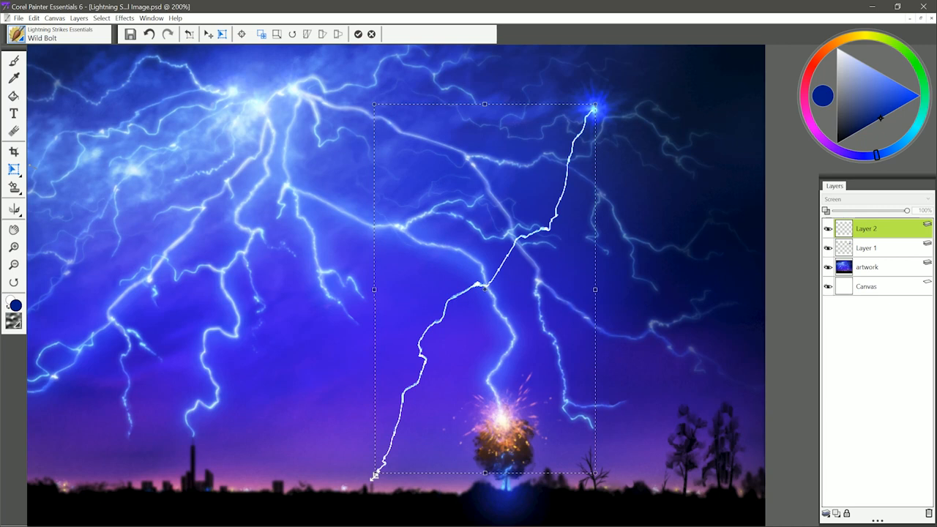
{"action": "left_click", "coordinate": [358, 34]}
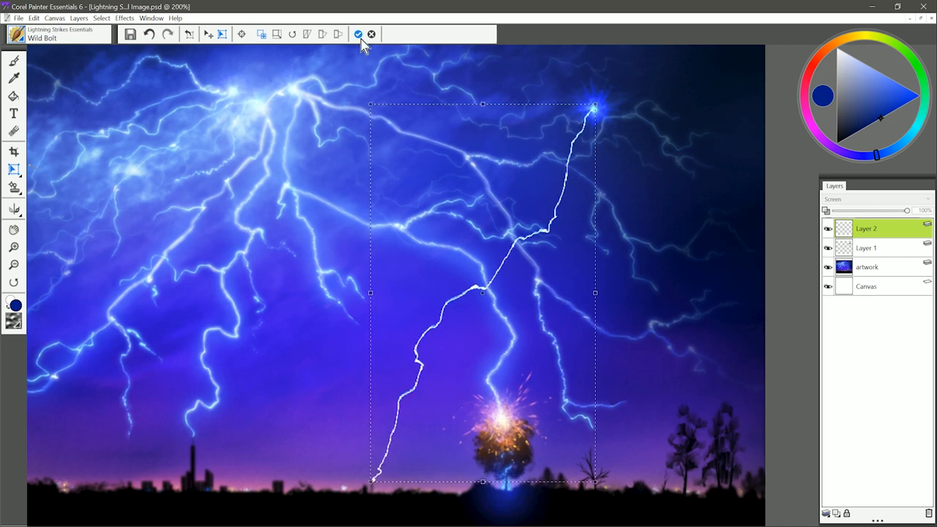
{"action": "left_click", "coordinate": [358, 34]}
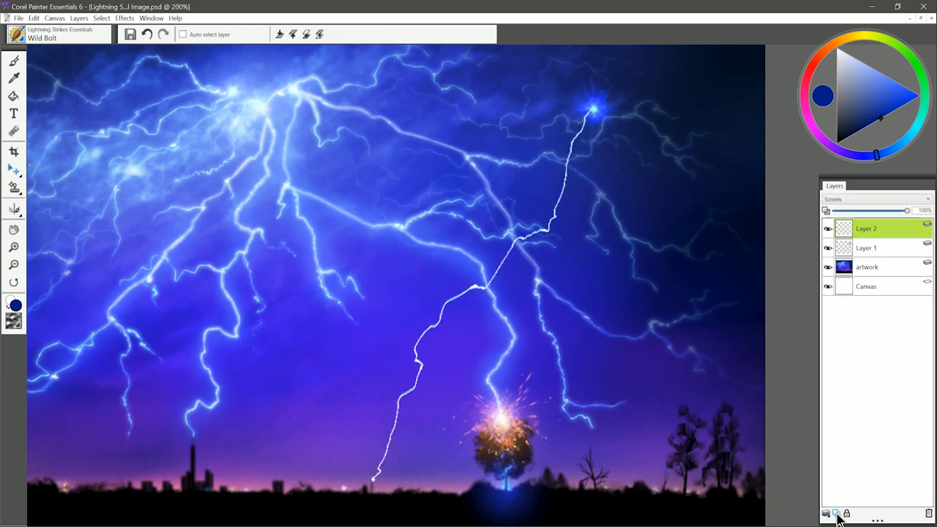
Add a Screen-mode layer and airbrush a soft glow along the thin bolt
{"action": "left_click", "coordinate": [875, 199]}
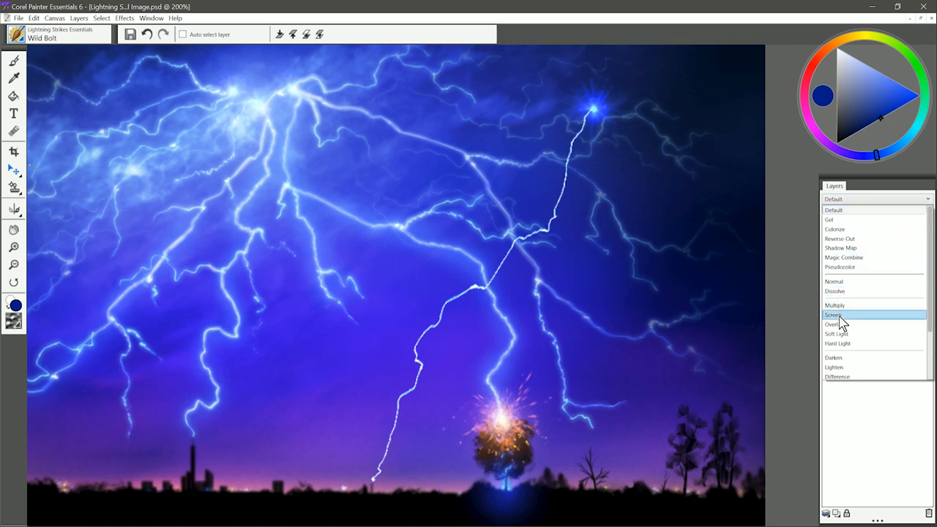
{"action": "left_click", "coordinate": [835, 315]}
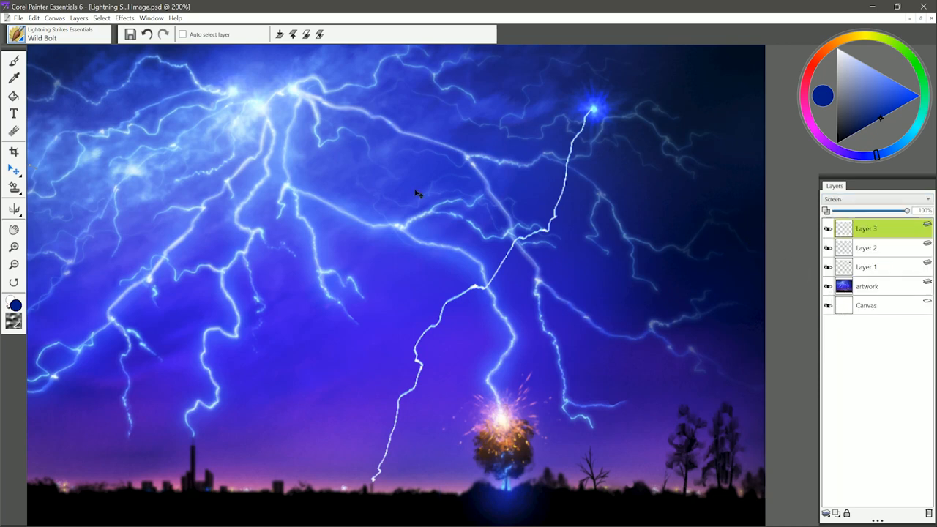
{"action": "left_click", "coordinate": [59, 34]}
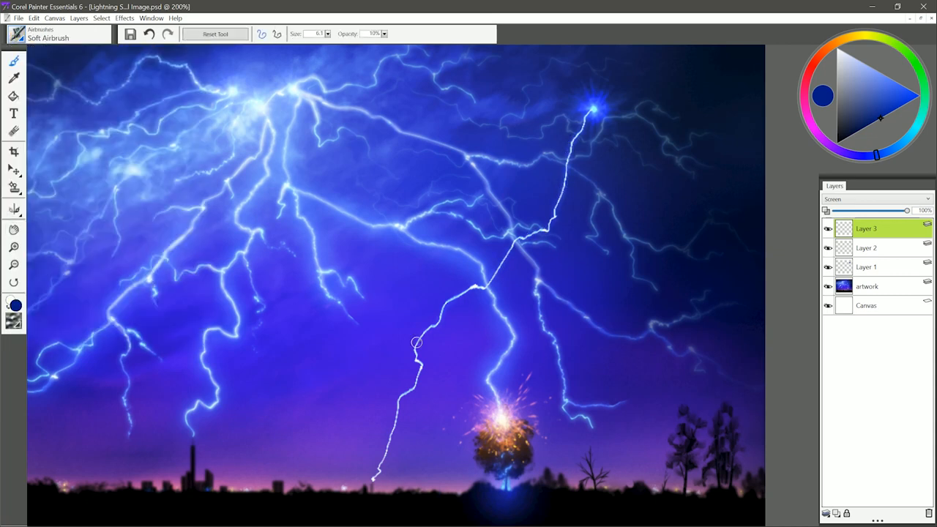
{"action": "left_click_drag", "start_coordinate": [416, 343], "coordinate": [494, 276]}
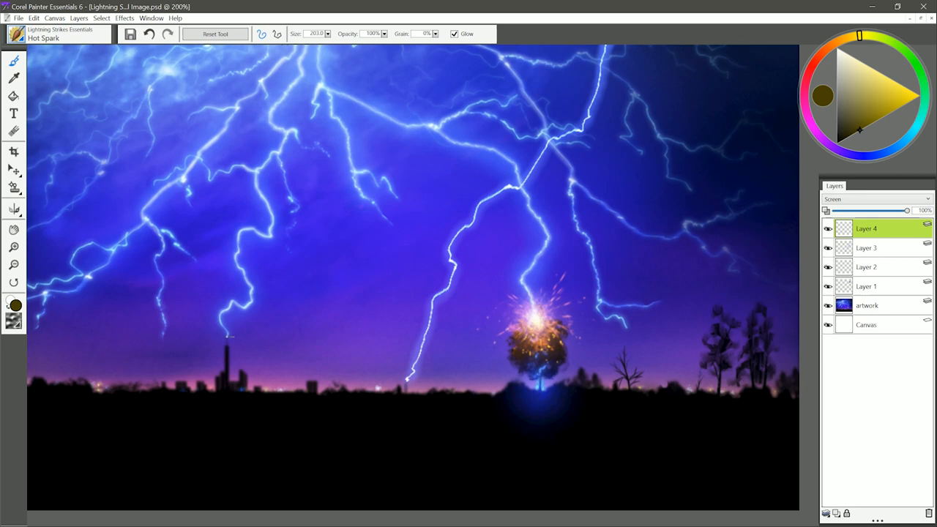
Spray a yellow Hot Spark burst around the tall tower
{"action": "left_click", "coordinate": [230, 340]}
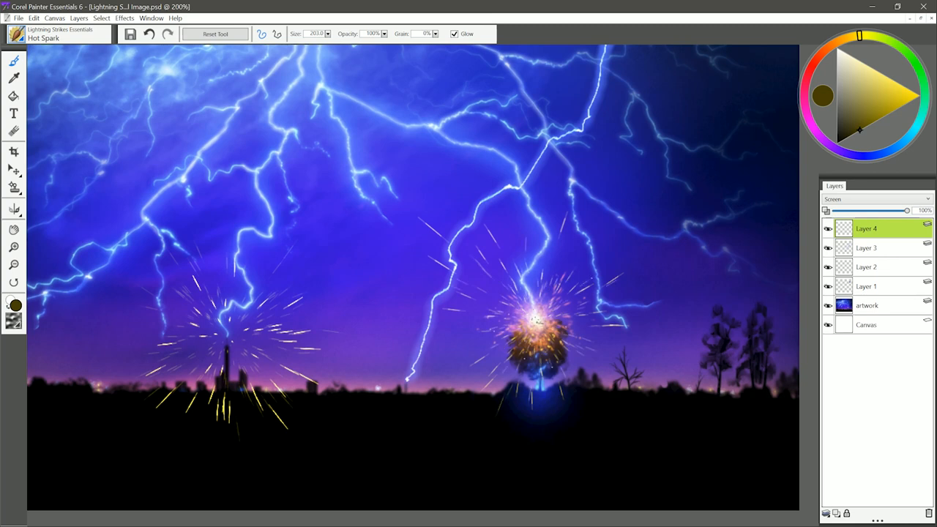
{"action": "left_click", "coordinate": [58, 35]}
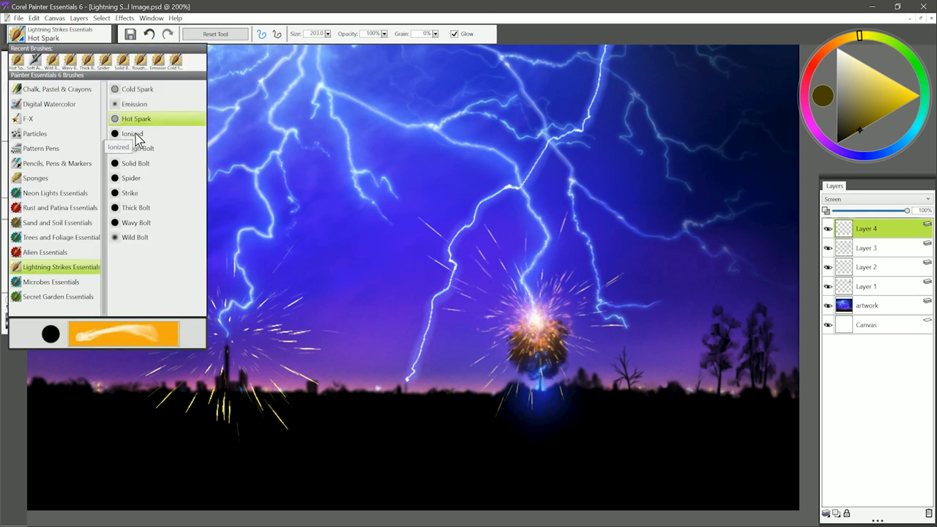
Paint Ionized clouds across the lower sky, then darken them with near-black
{"action": "left_click", "coordinate": [133, 133]}
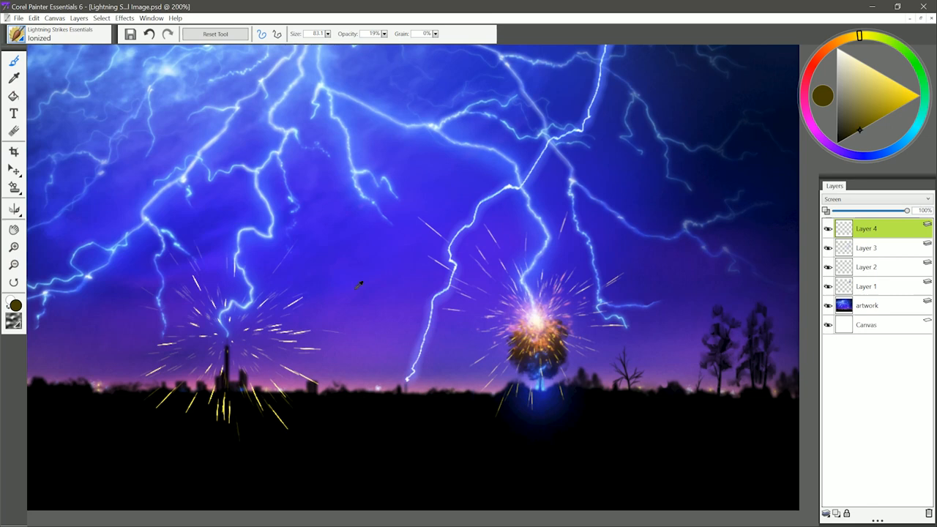
{"action": "left_click_drag", "start_coordinate": [861, 129], "coordinate": [901, 99]}
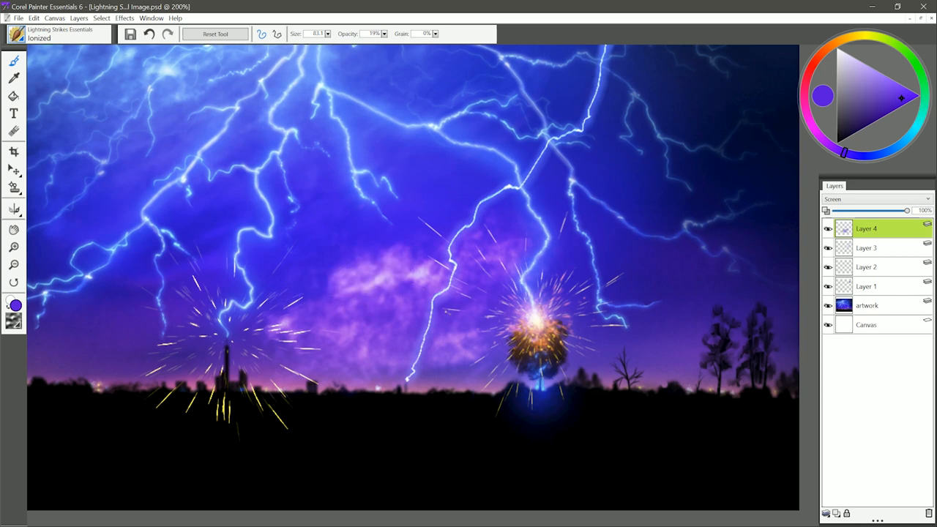
{"action": "left_click", "coordinate": [388, 278]}
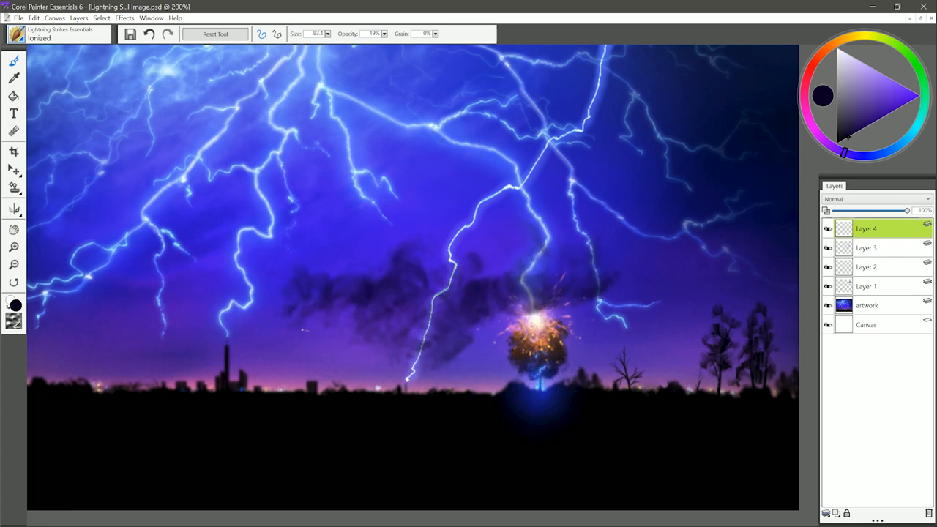
{"action": "left_click", "coordinate": [18, 33]}
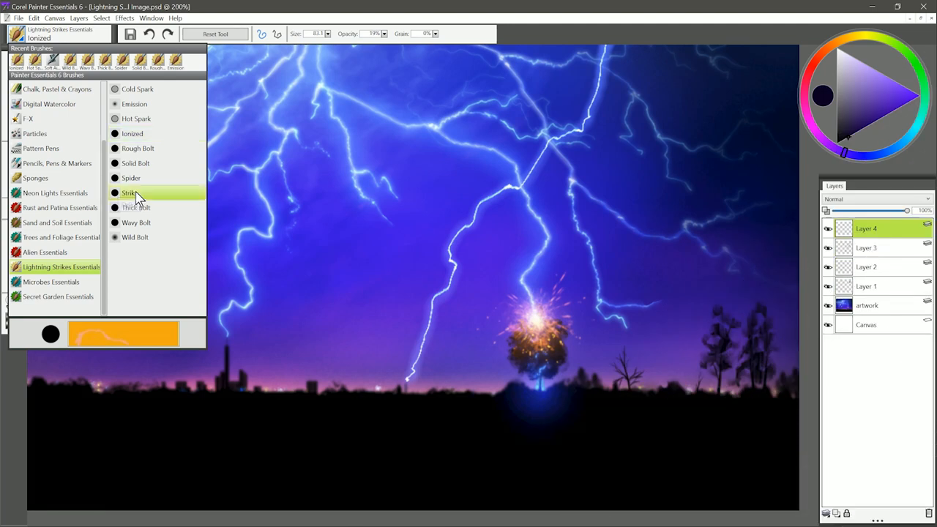
Draw a Rough Bolt to the right-side tree and cap it with an orange Strike burst
{"action": "left_click", "coordinate": [129, 193]}
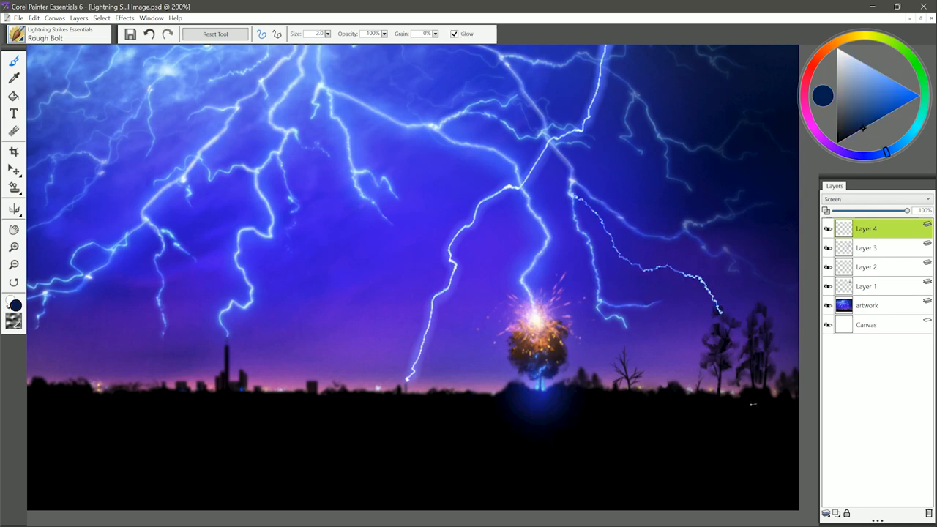
{"action": "mouse_move", "coordinate": [757, 423]}
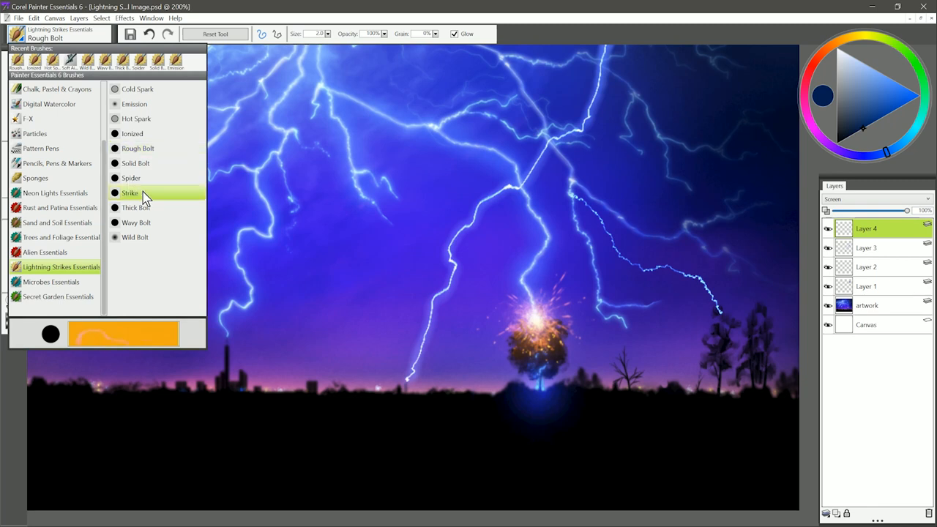
{"action": "left_click", "coordinate": [129, 193]}
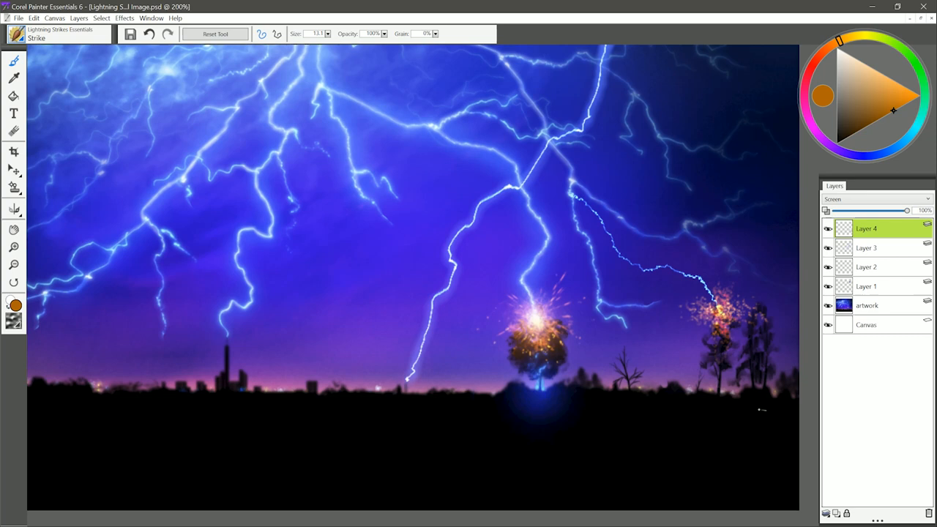
{"action": "mouse_move", "coordinate": [439, 240]}
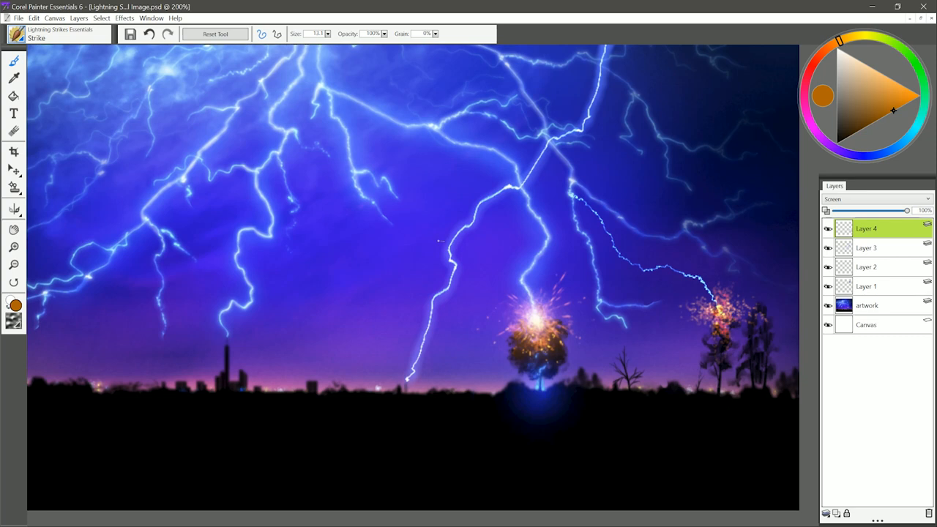
{"action": "left_click", "coordinate": [13, 32]}
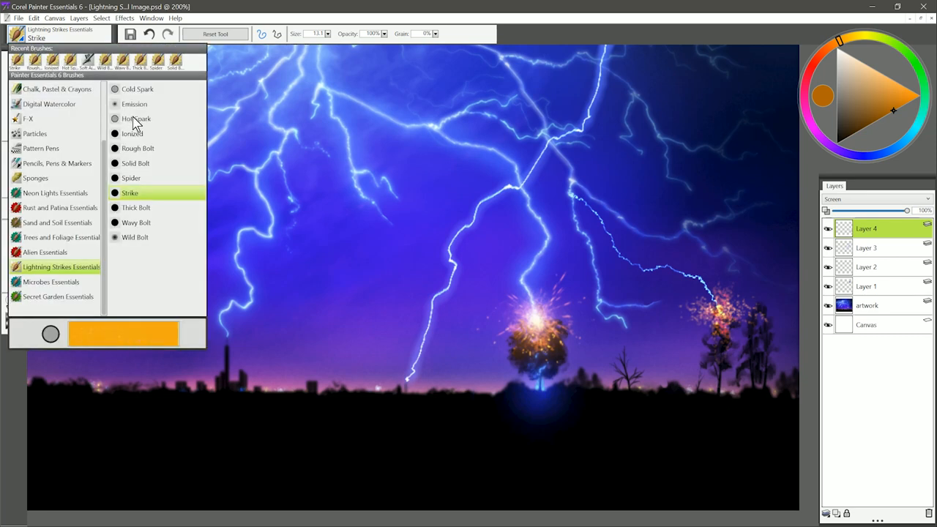